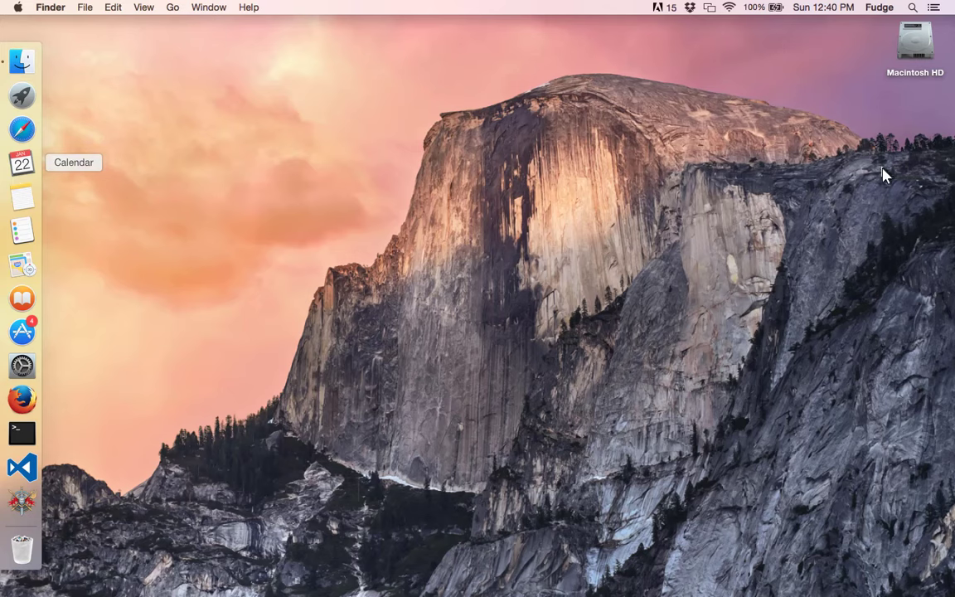
mouse_move(884, 174)
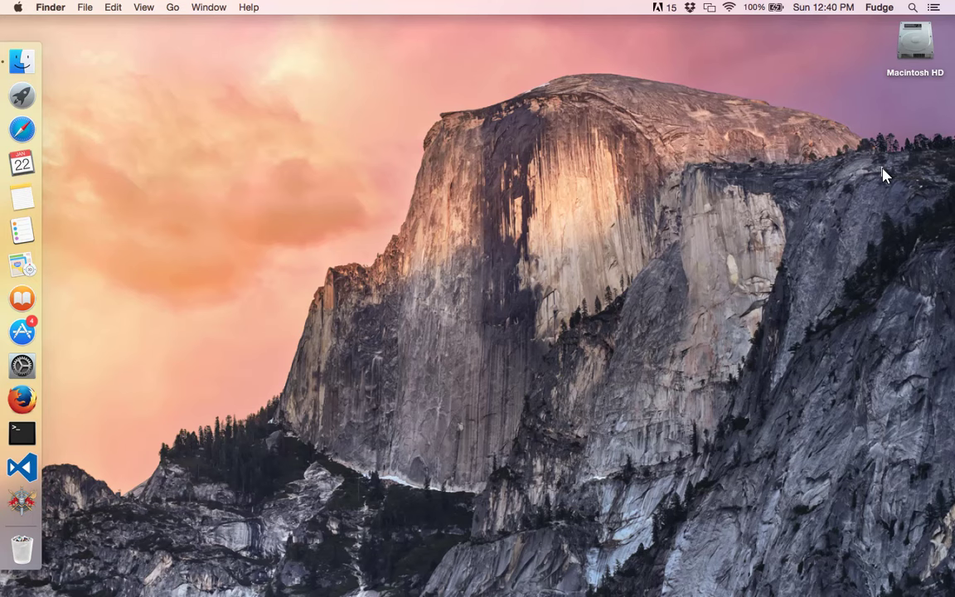
mouse_move(663, 322)
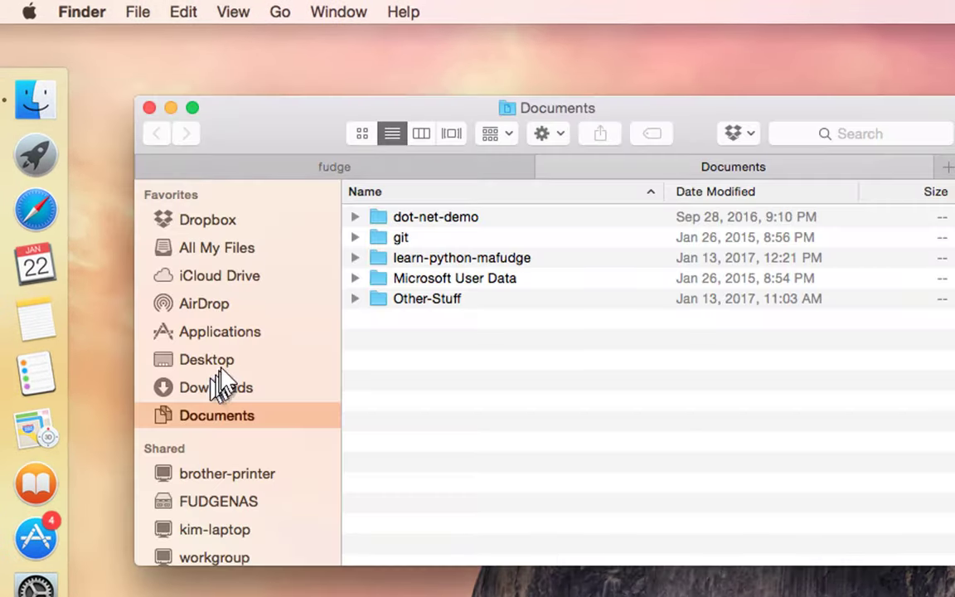
Browse Downloads then Documents and select the learn-python-mafudge folder.
click(215, 388)
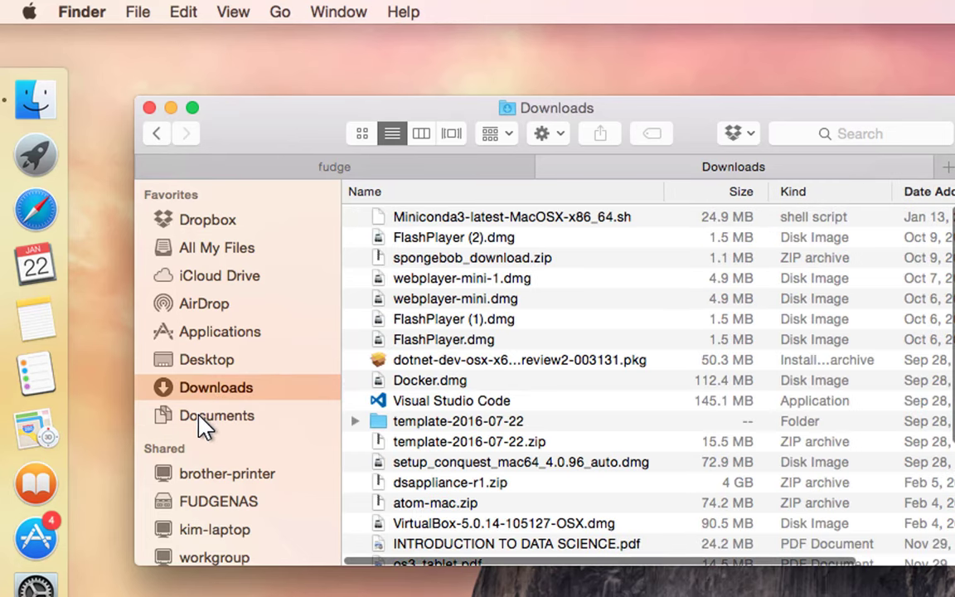
click(216, 414)
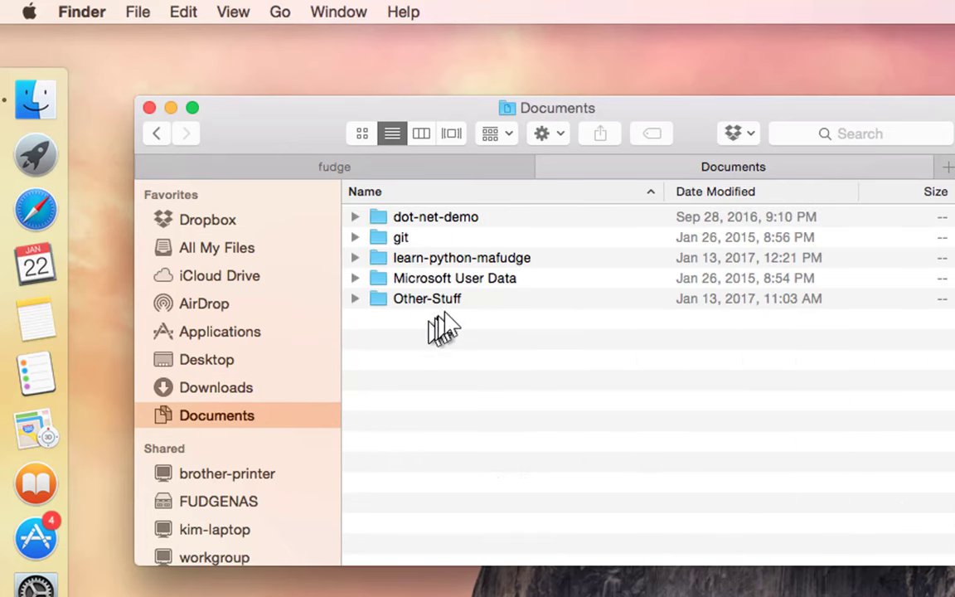
mouse_move(501, 265)
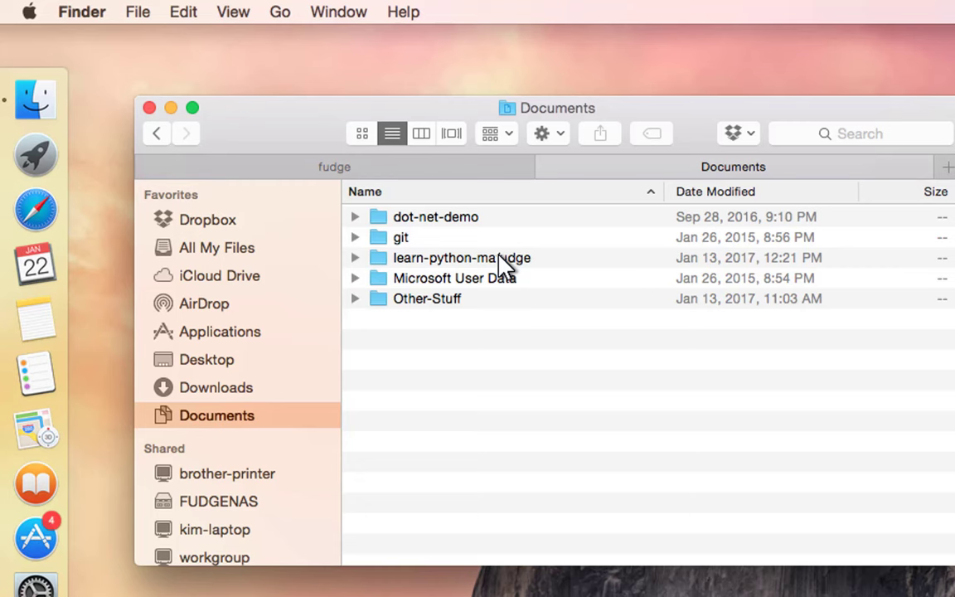
click(461, 258)
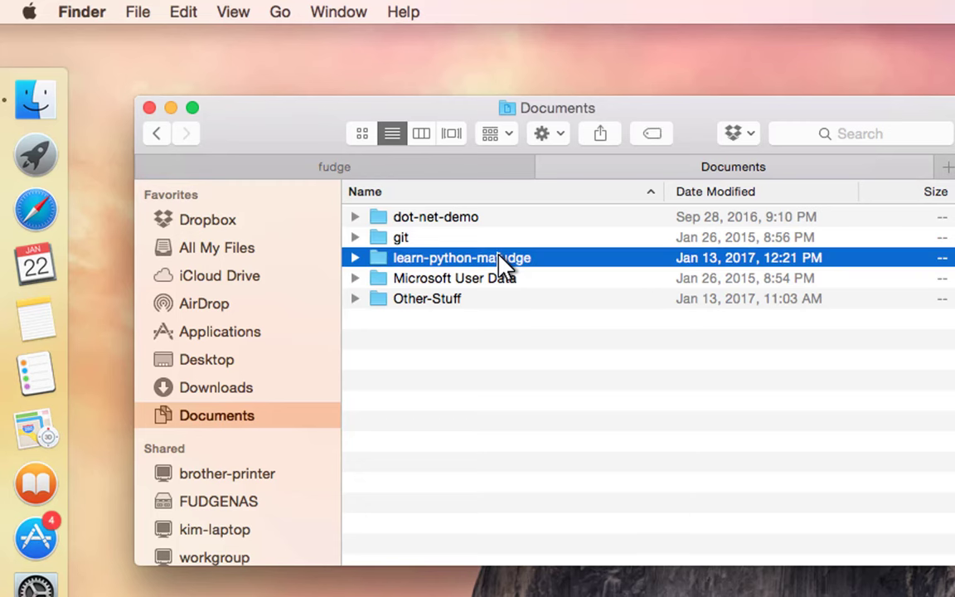
mouse_move(504, 263)
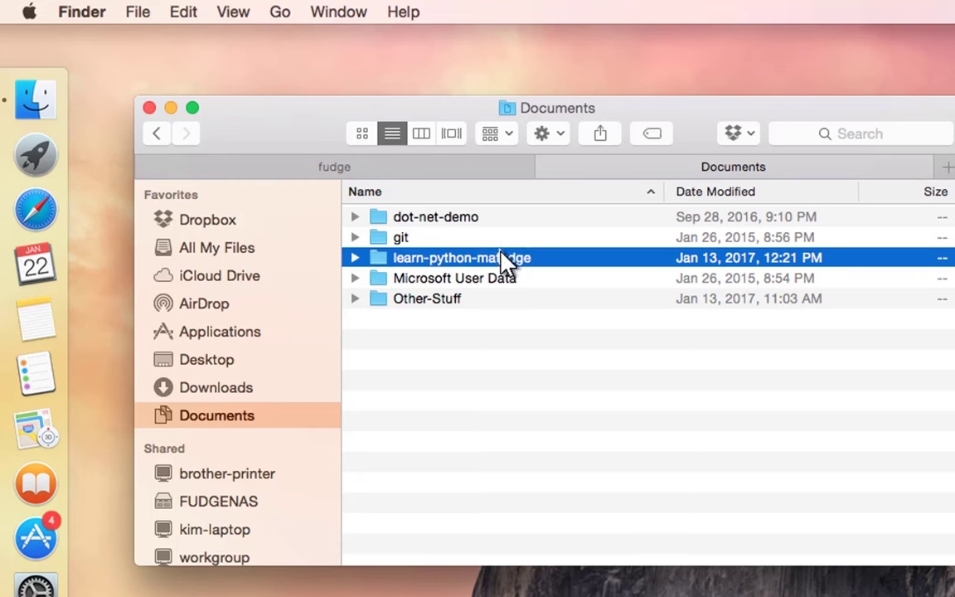
mouse_move(90, 32)
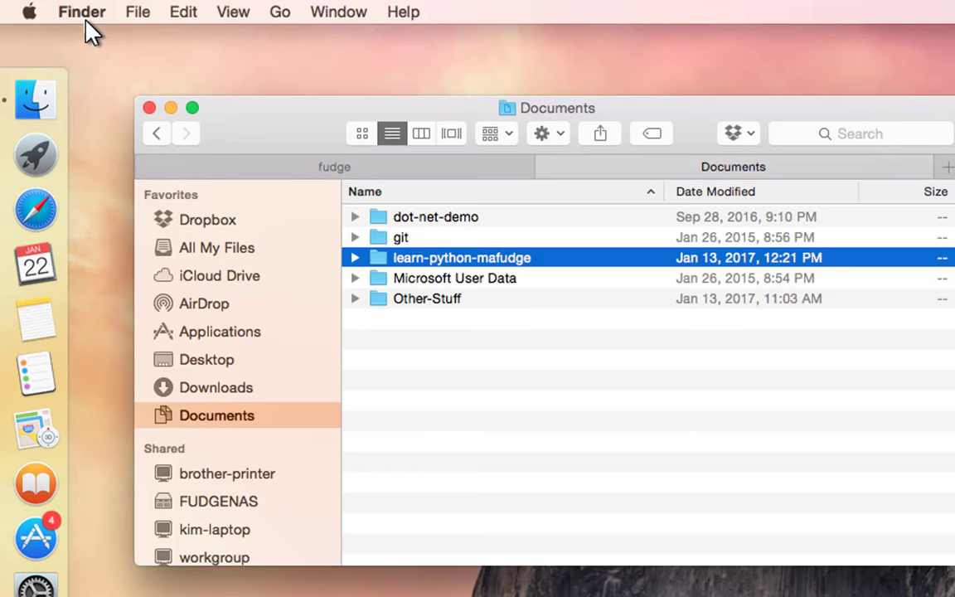
Launch New Terminal at Folder from Finder > Services for learn-python-mafudge, then reopen the Services menu.
click(81, 11)
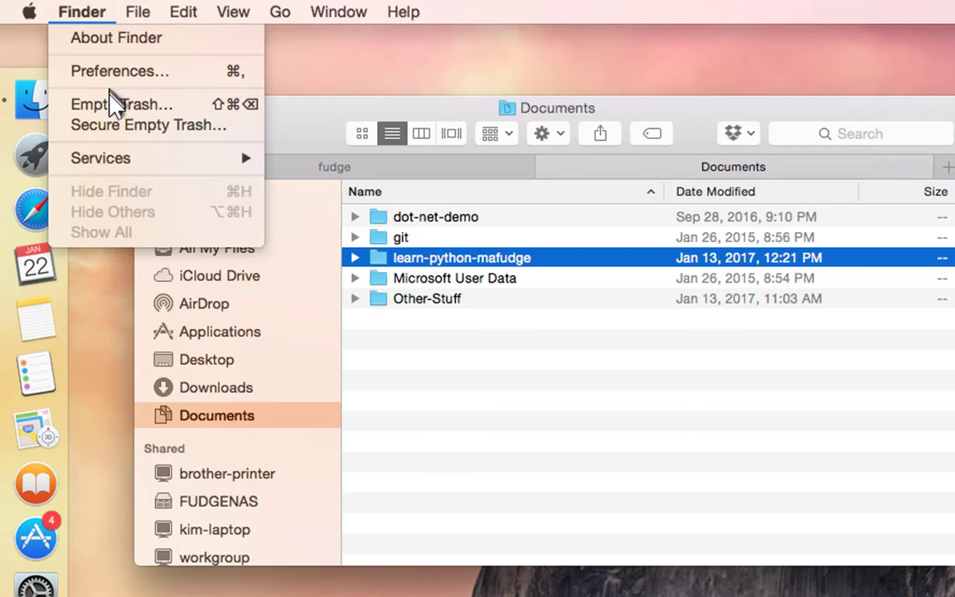
mouse_move(99, 158)
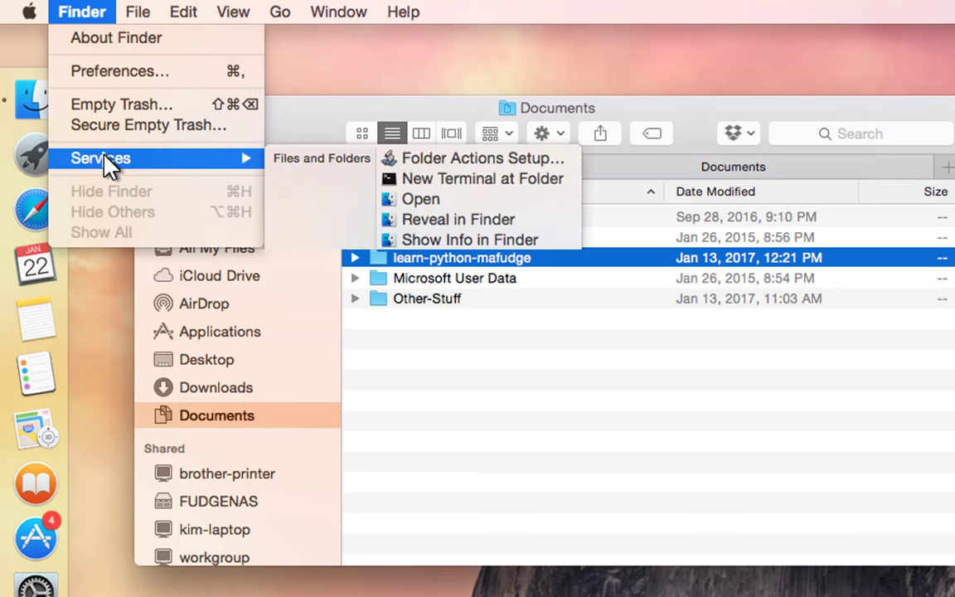
mouse_move(554, 196)
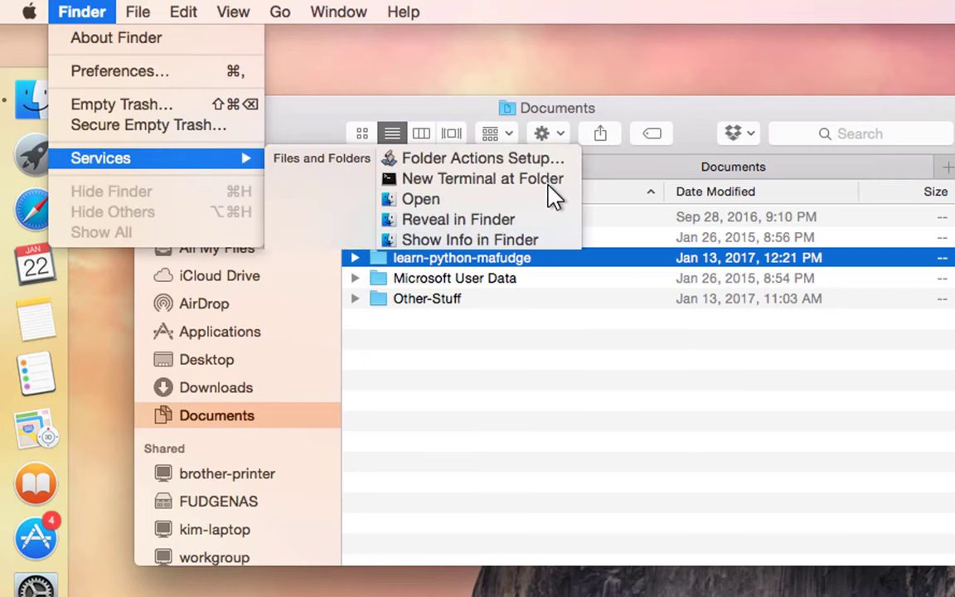
click(483, 179)
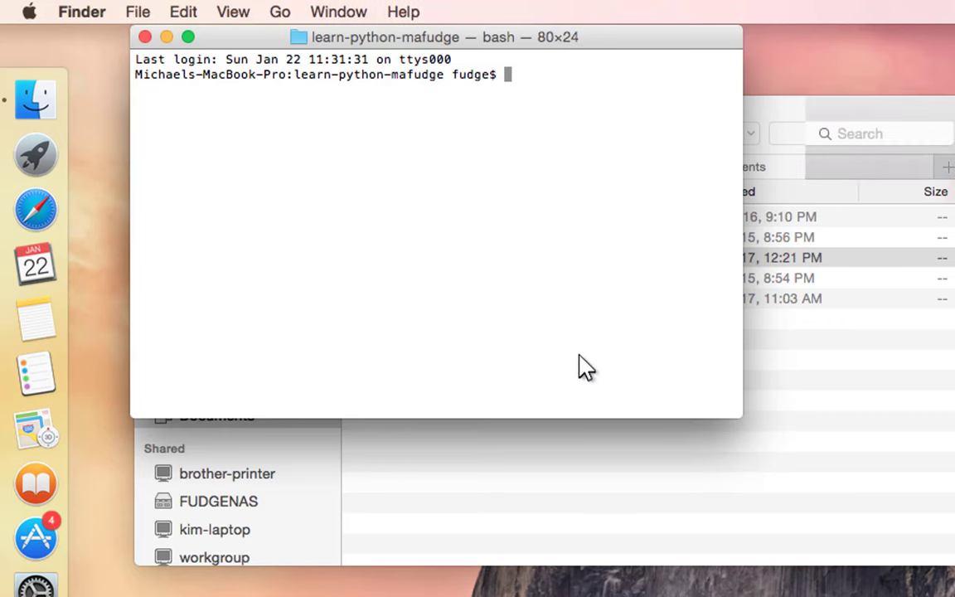
click(434, 248)
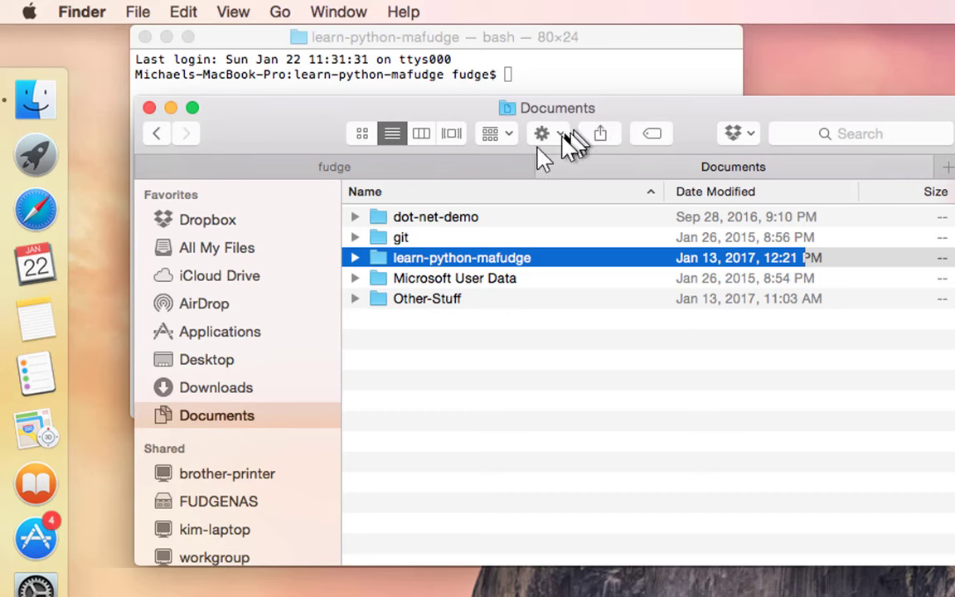
click(81, 12)
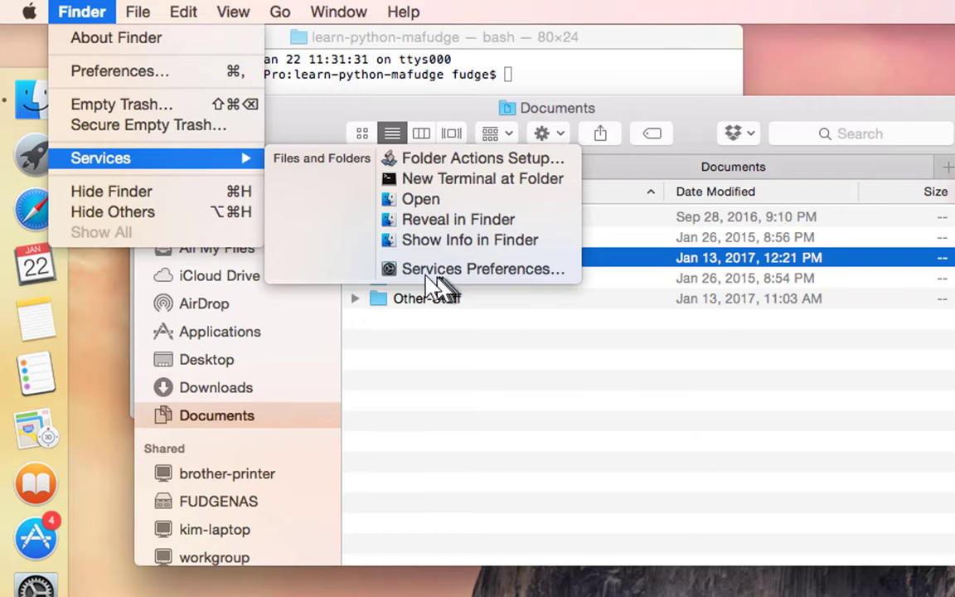
mouse_move(471, 279)
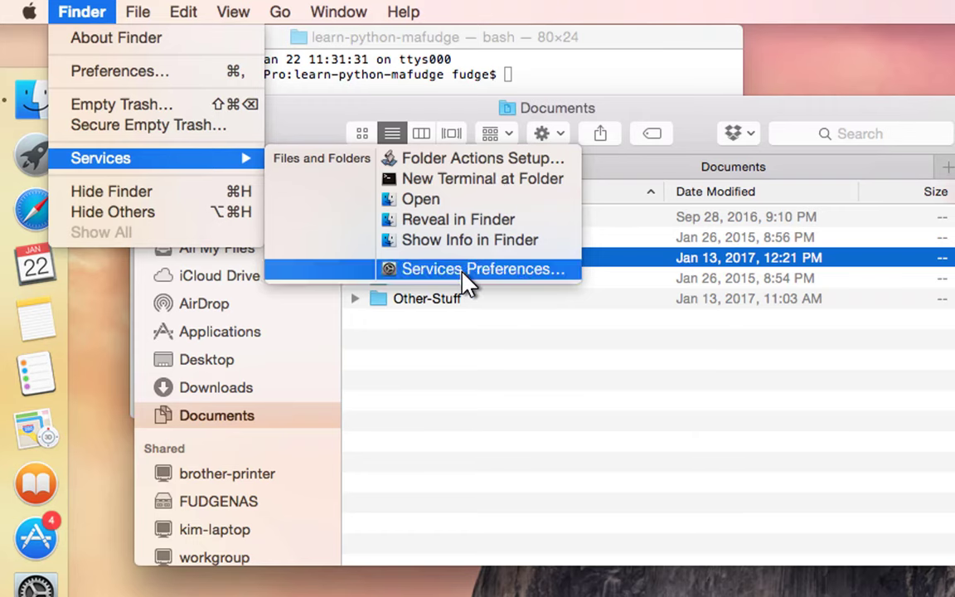
Verify in Services Preferences that the New Terminal at Folder shortcut is enabled.
click(484, 268)
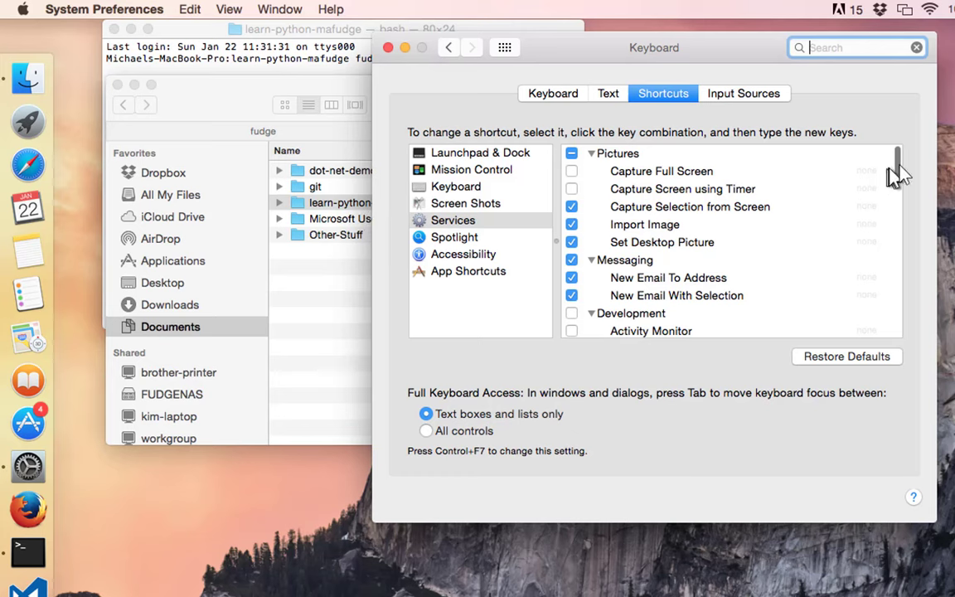
scroll(down, 3)
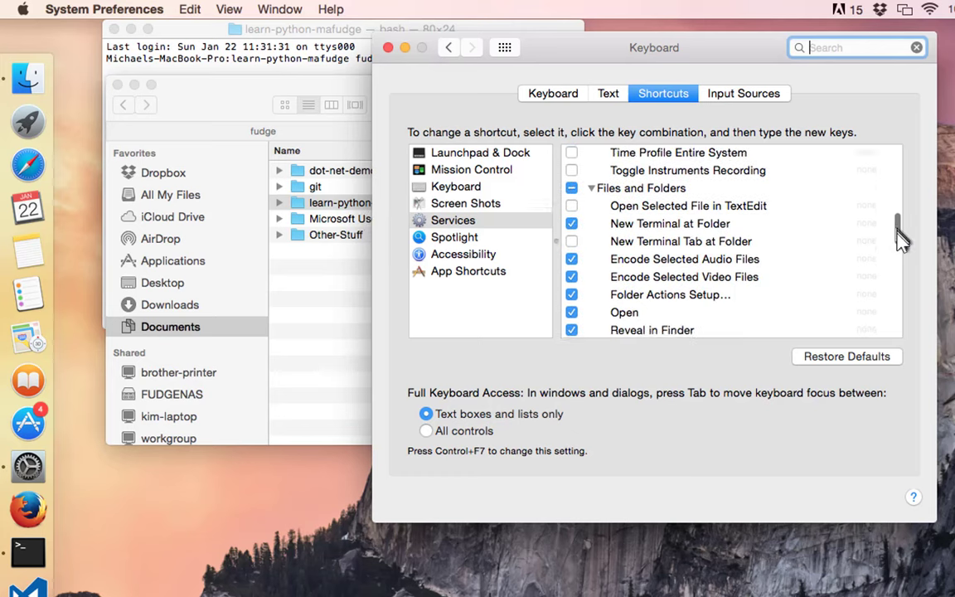
scroll(down, 3)
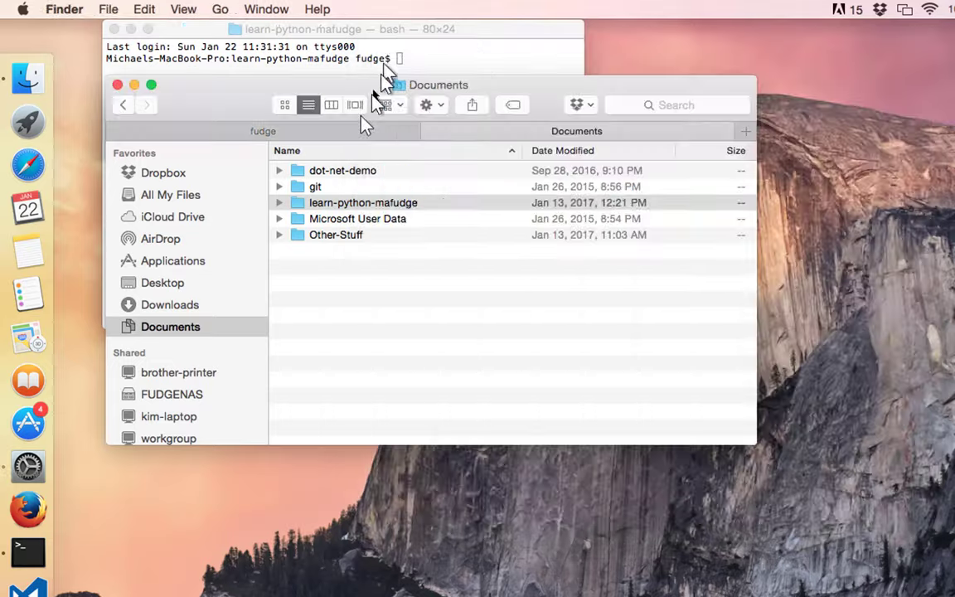
Return to Finder and start a new Terminal at learn-python-mafudge via Services.
click(65, 10)
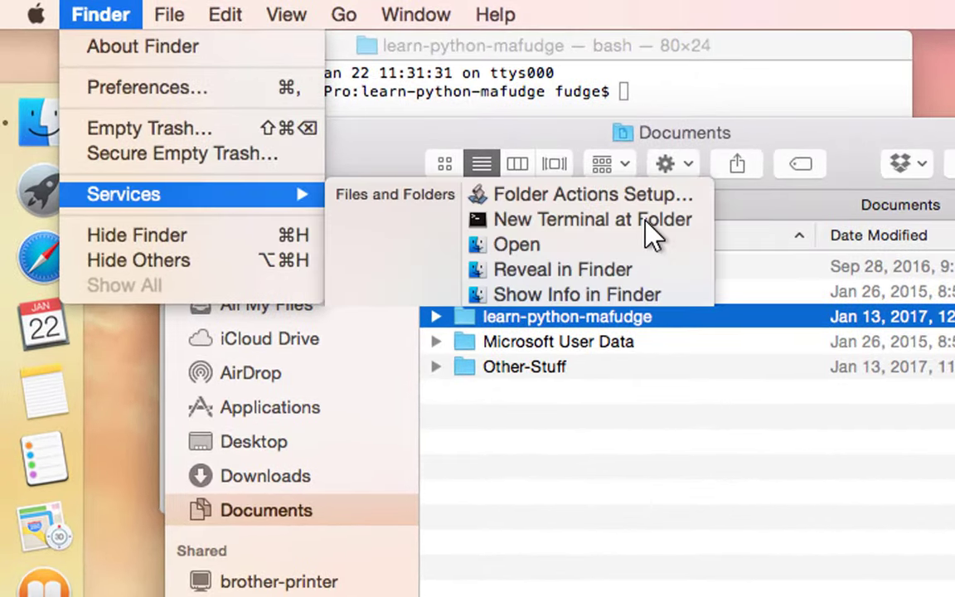
click(590, 219)
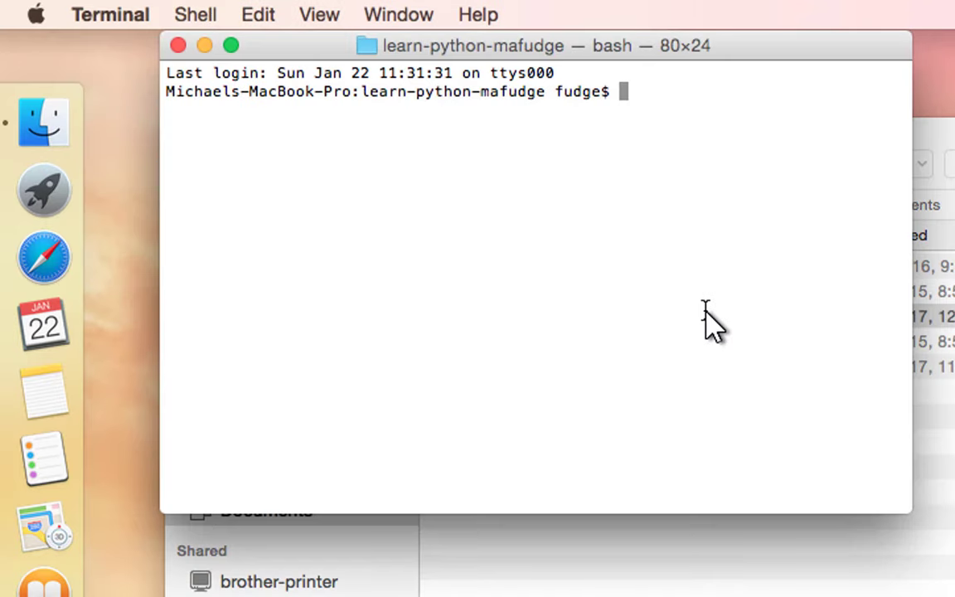
Run git status, showing master up to date with origin and a clean working tree.
text(git)
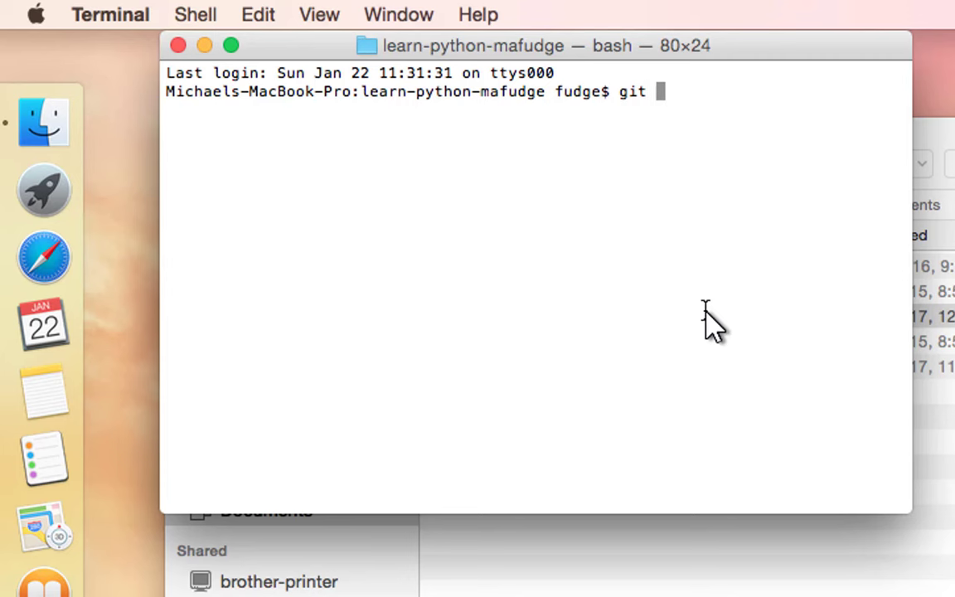
text(status)
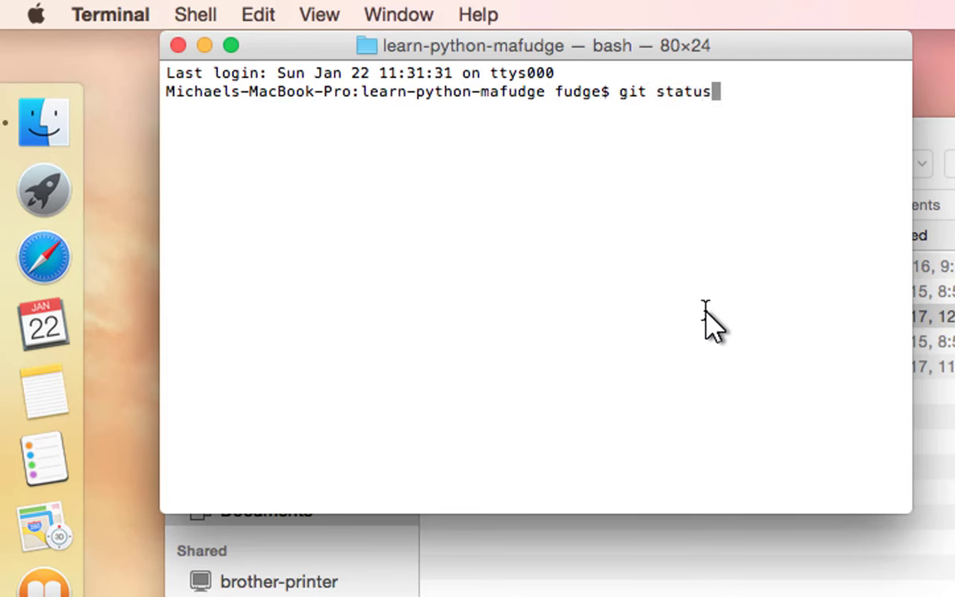
key(Return)
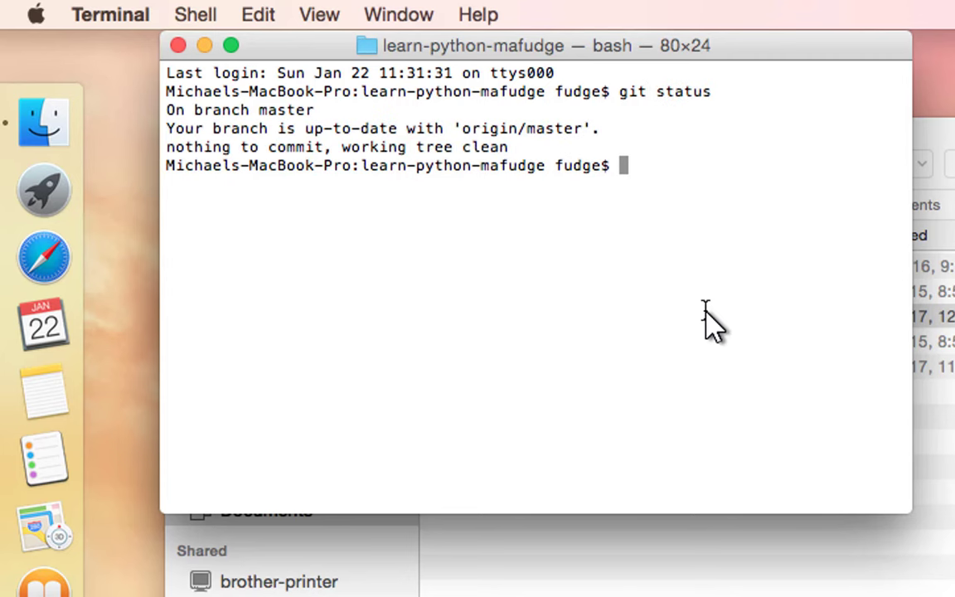
mouse_move(705, 323)
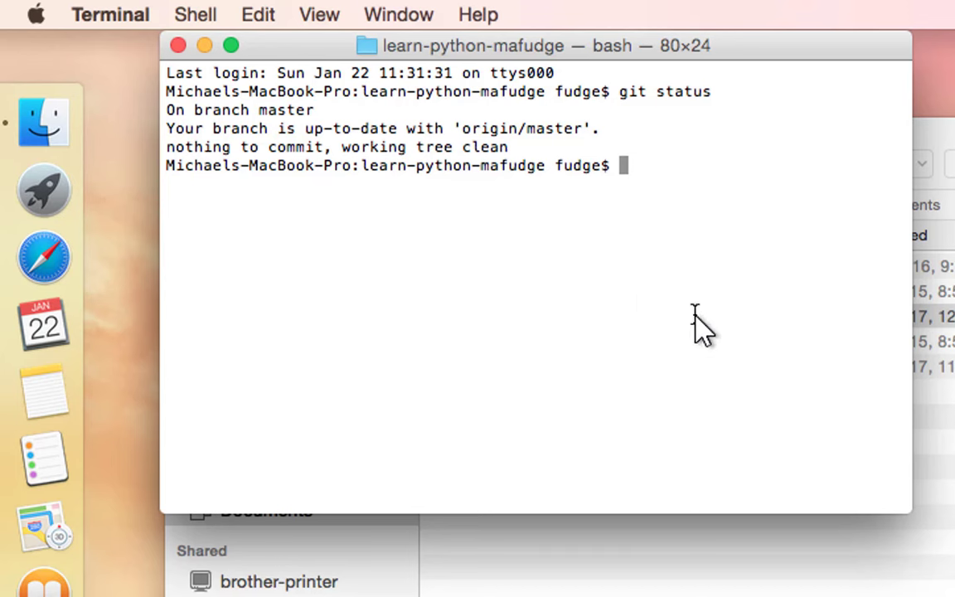
mouse_move(713, 322)
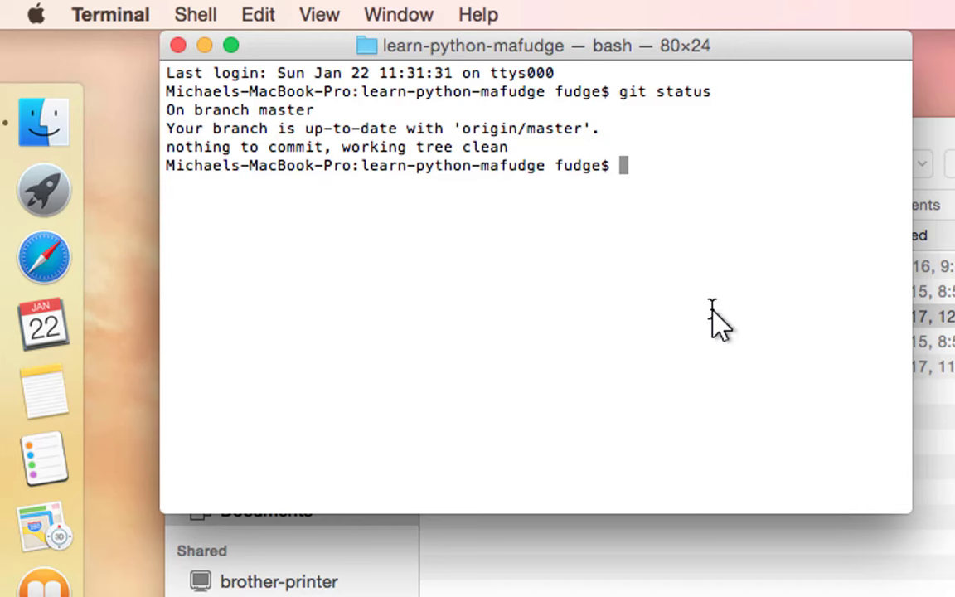
mouse_move(219, 147)
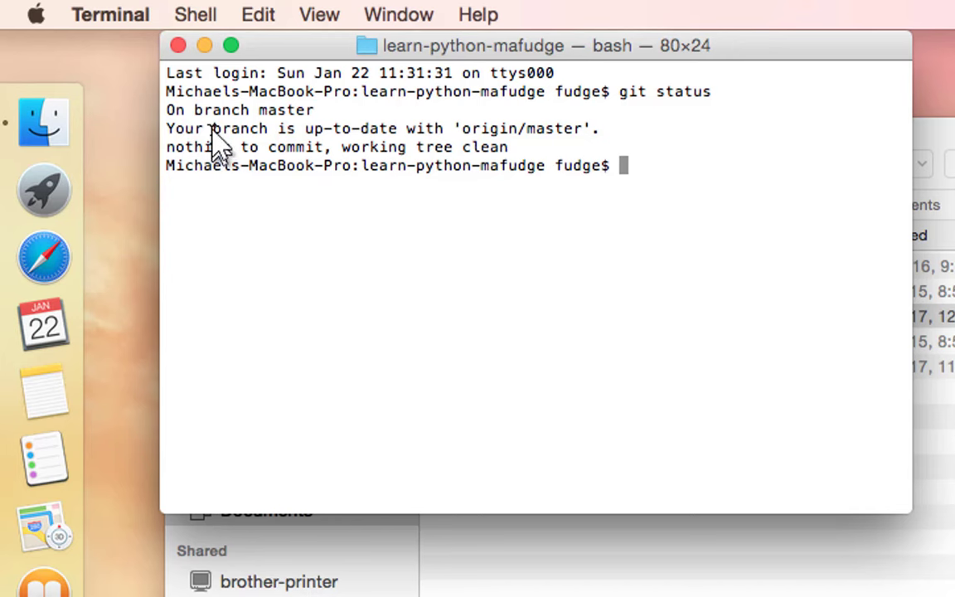
mouse_move(335, 124)
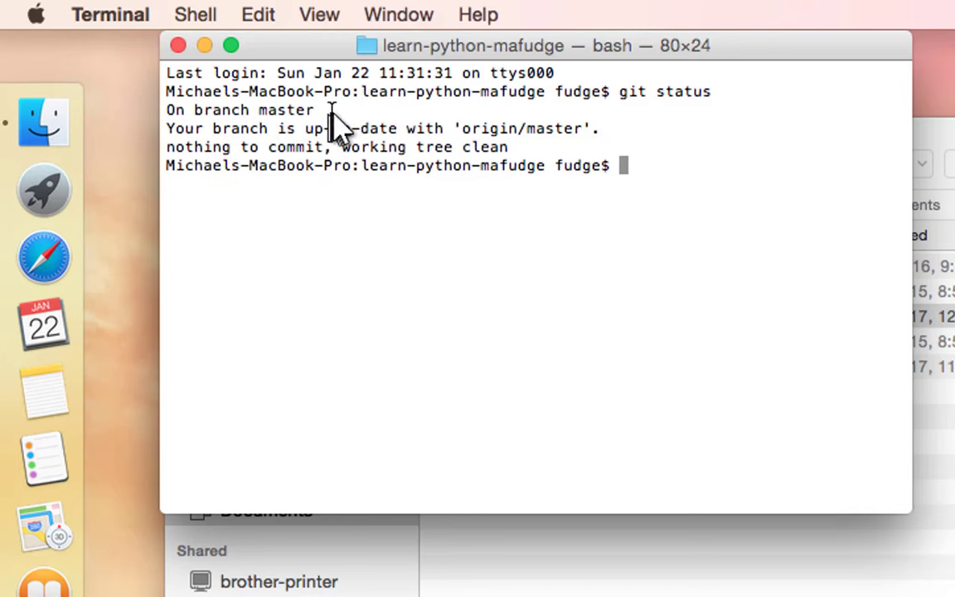
mouse_move(364, 124)
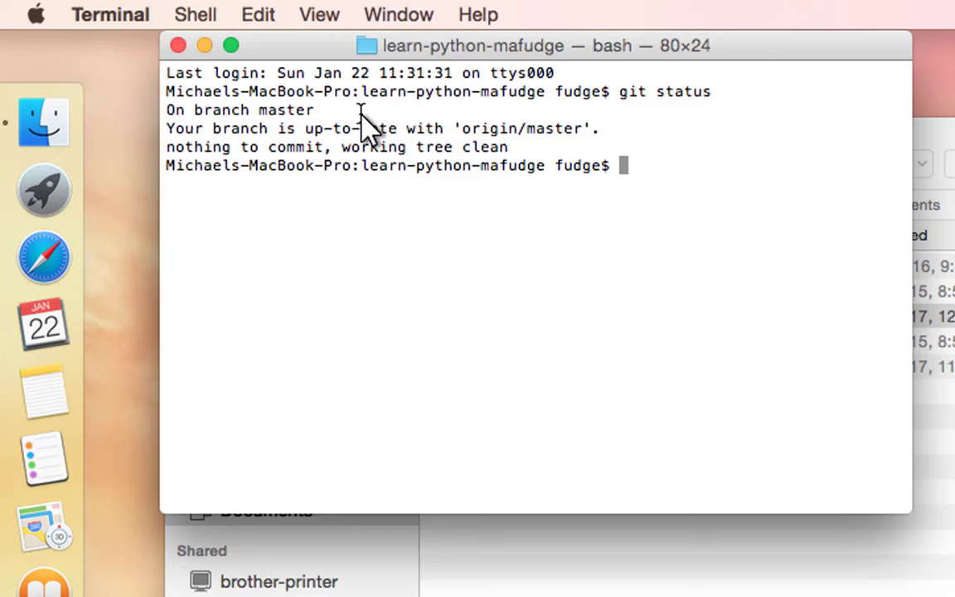
mouse_move(191, 163)
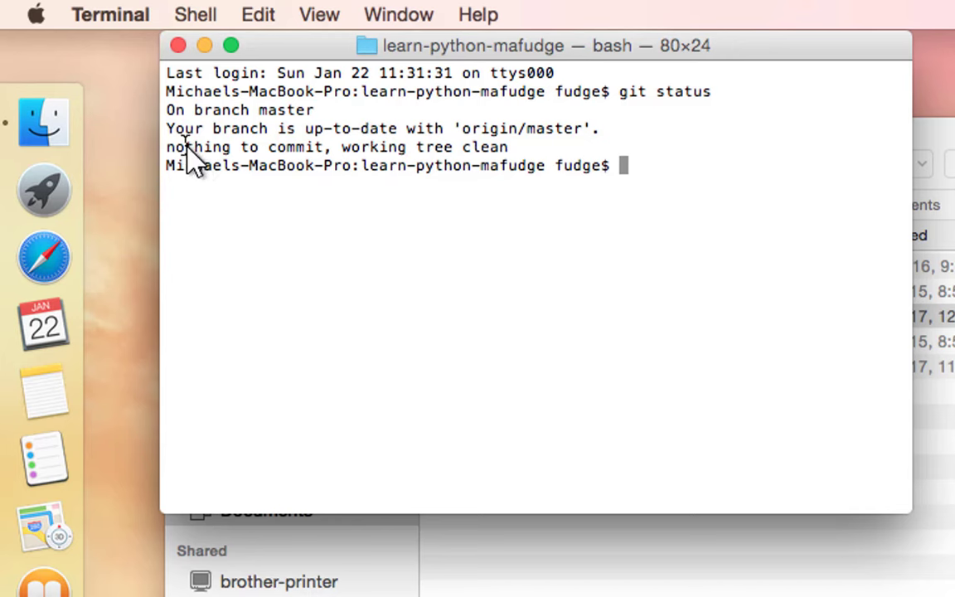
mouse_move(415, 149)
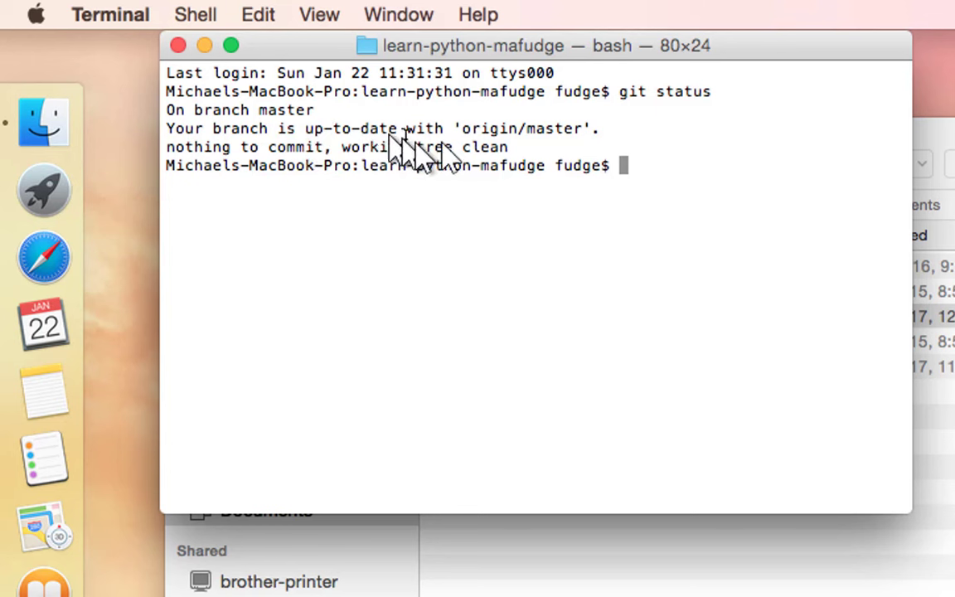
mouse_move(622, 146)
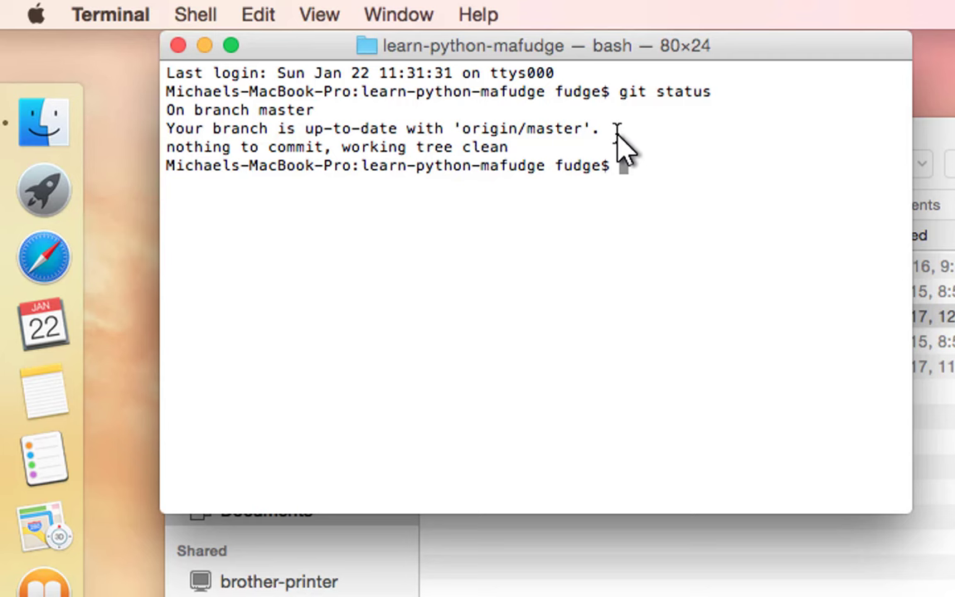
mouse_move(240, 174)
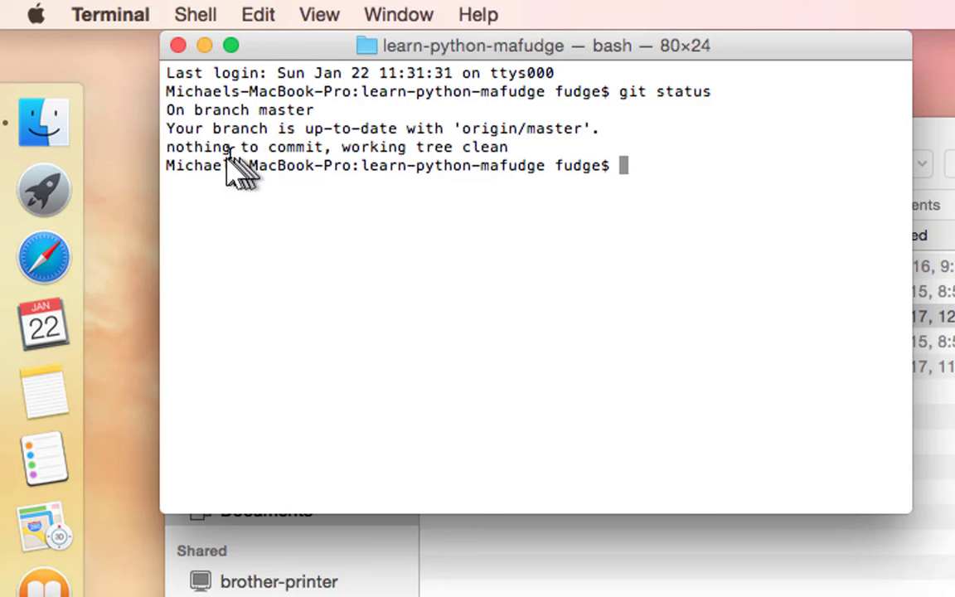
mouse_move(514, 166)
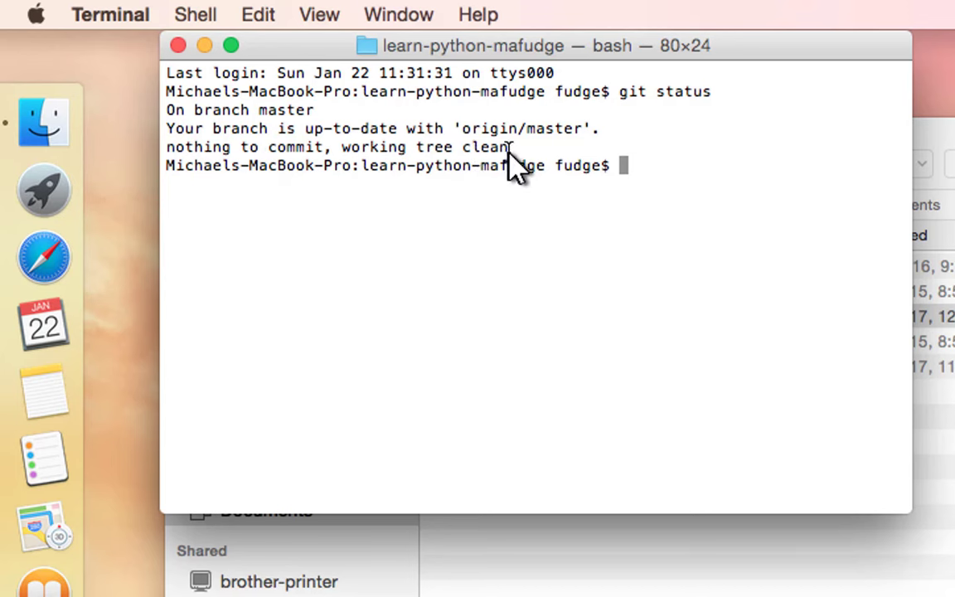
mouse_move(522, 165)
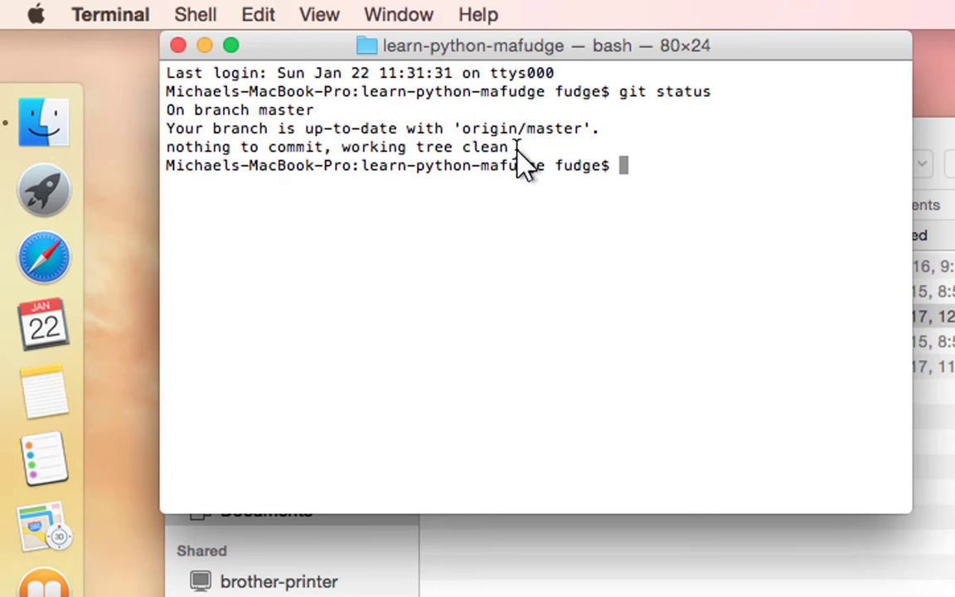
mouse_move(462, 166)
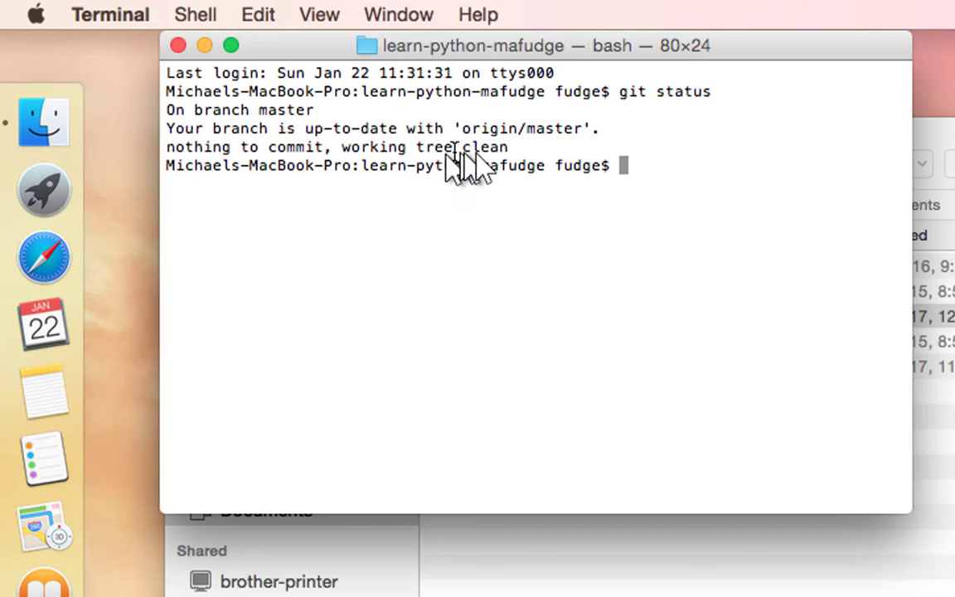
mouse_move(540, 166)
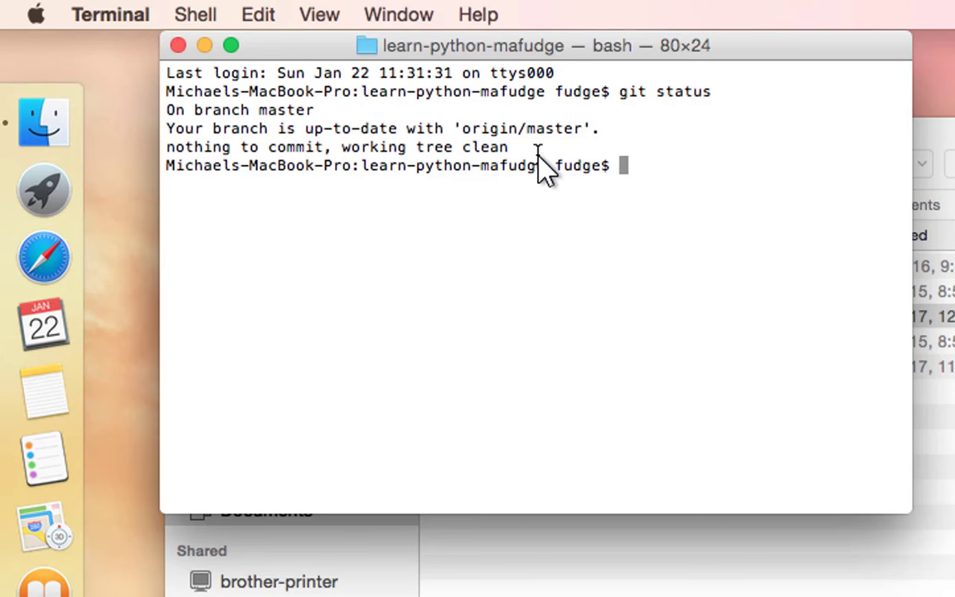
mouse_move(841, 386)
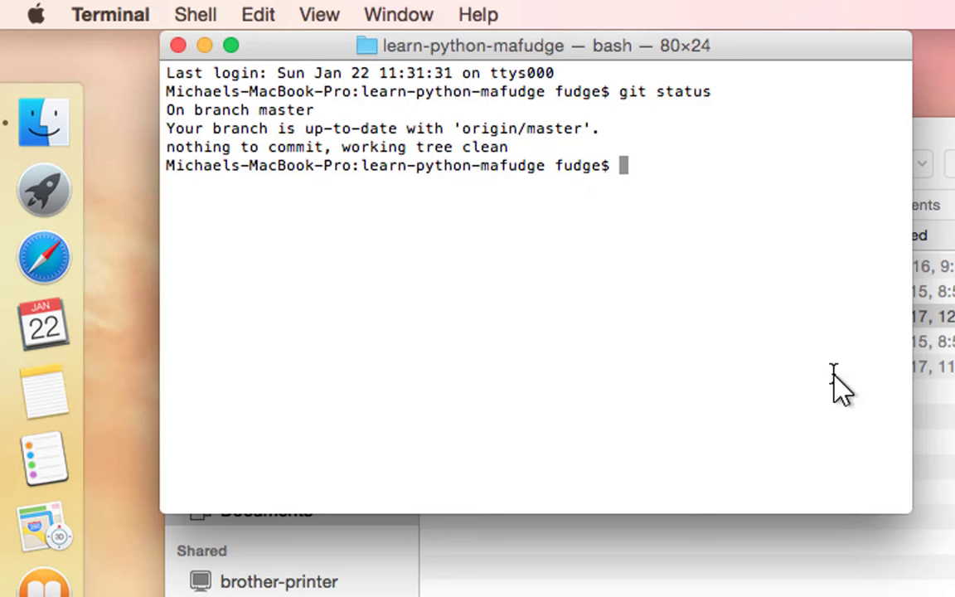
mouse_move(832, 378)
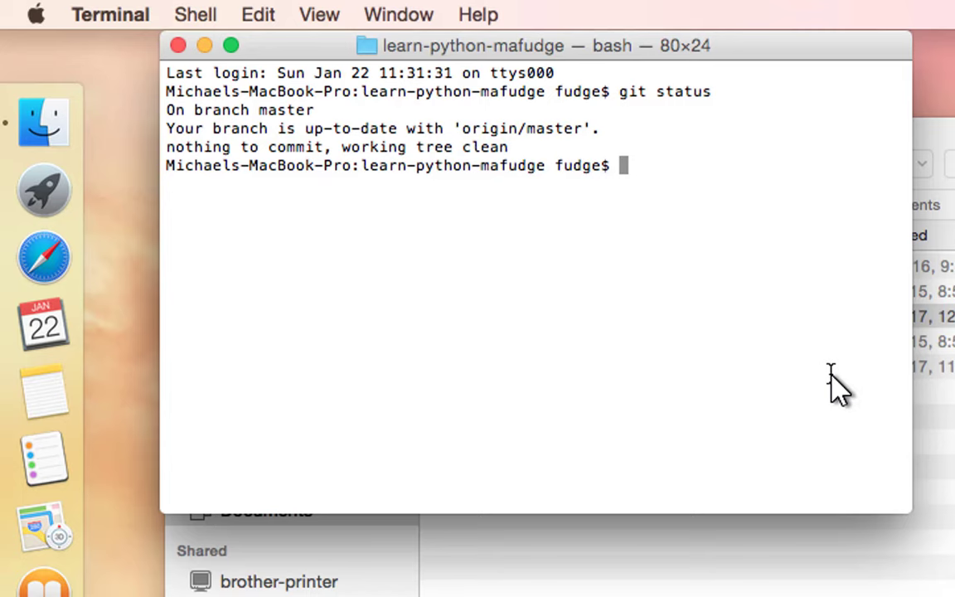